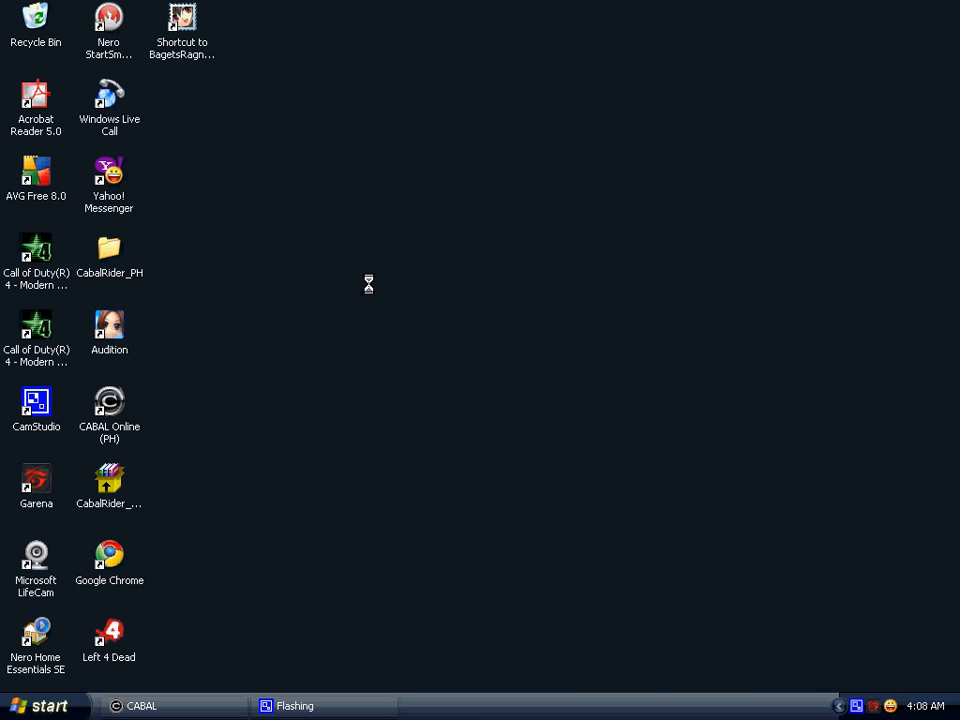
Step: Launch Google Chrome from the desktop and browse the YouTube homepage
{"action": "left_click", "coordinate": [108, 556]}
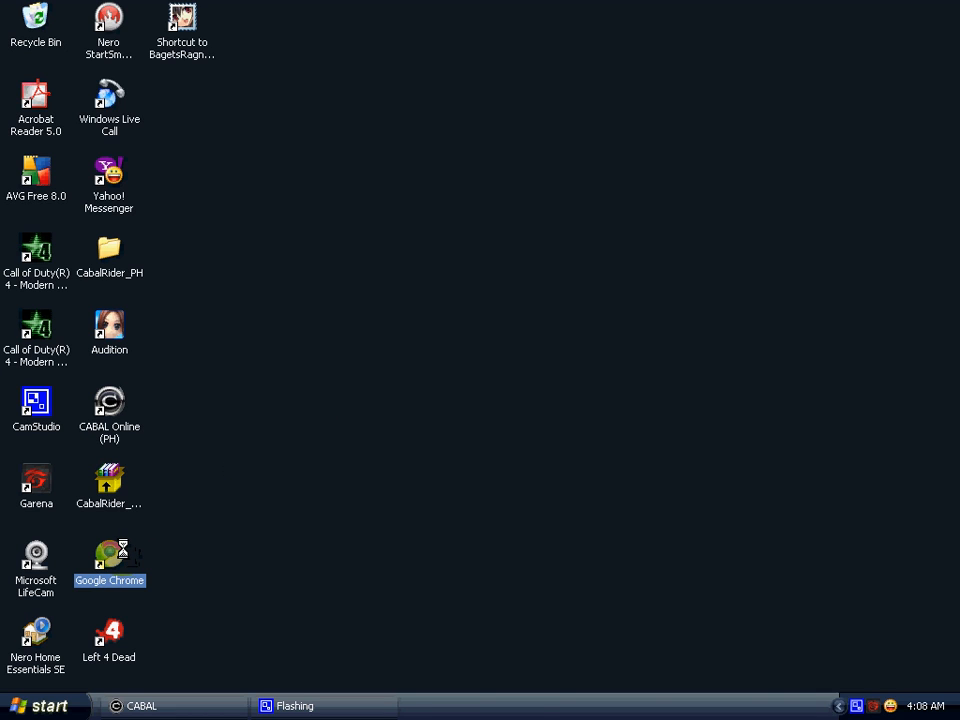
{"action": "double_click", "coordinate": [108, 556]}
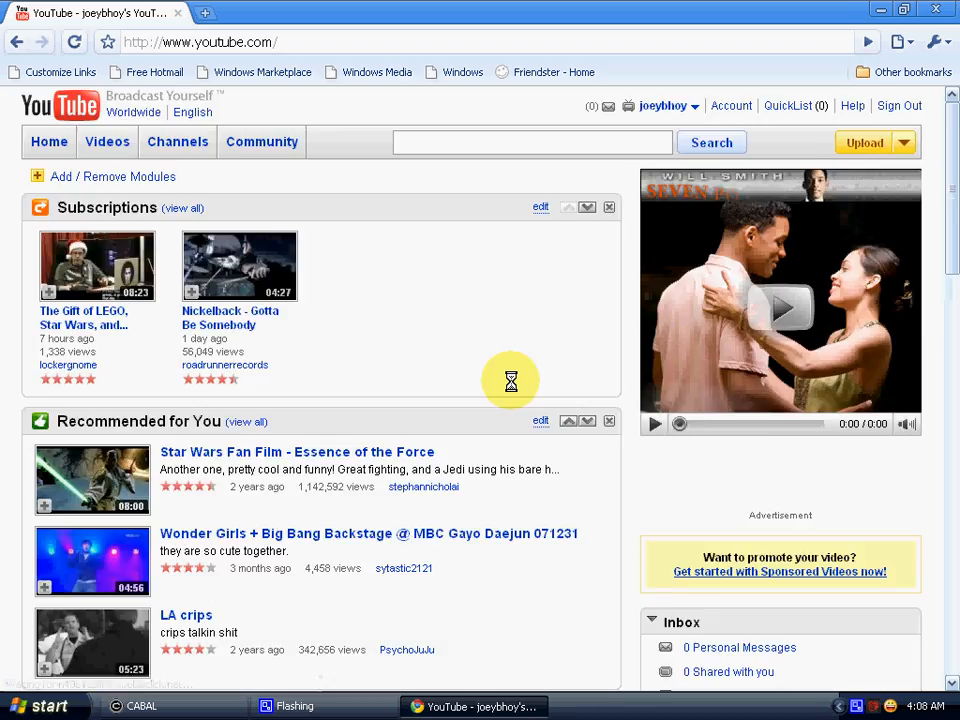
{"action": "scroll", "scroll_direction": "down", "scroll_amount": 3}
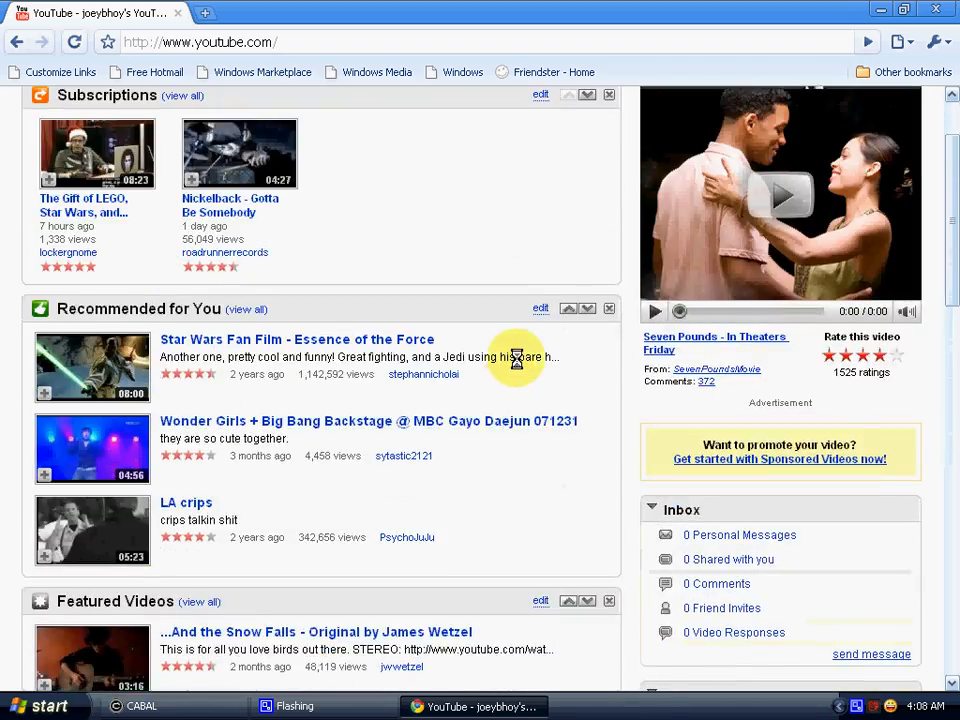
{"action": "scroll", "scroll_direction": "up", "scroll_amount": 3}
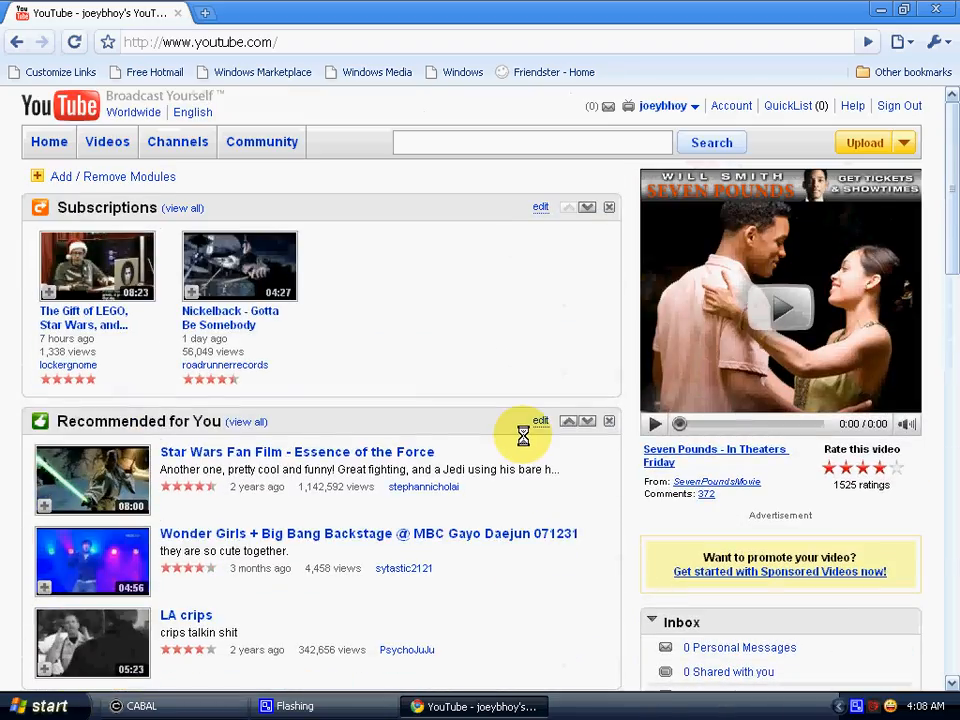
{"action": "scroll", "scroll_direction": "down", "scroll_amount": 3}
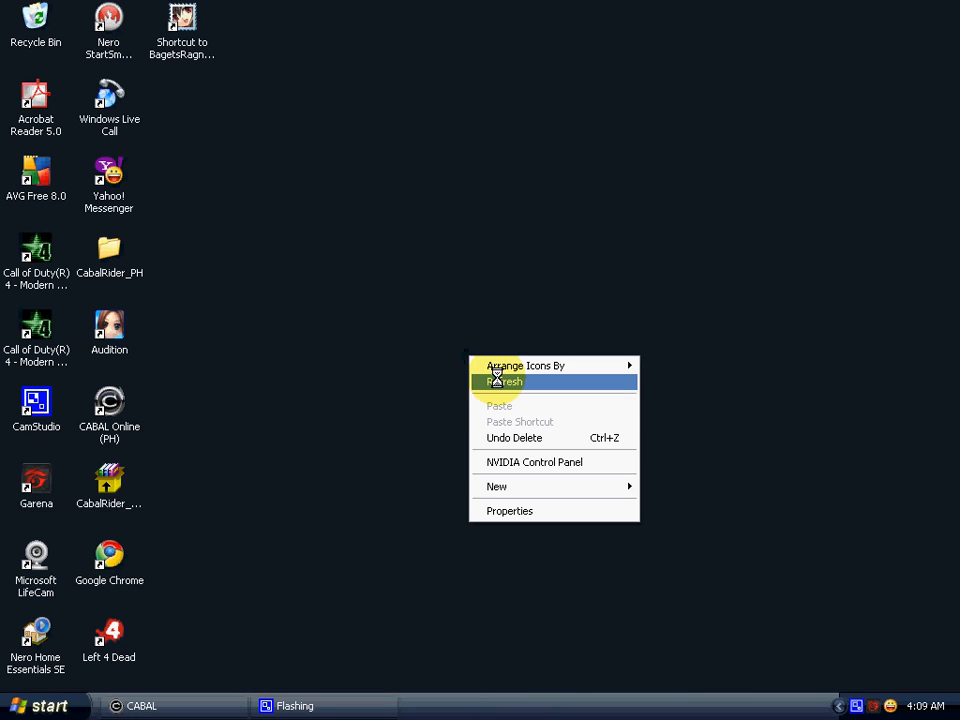
Step: Return to the desktop and launch Paint with a blank untitled canvas
{"action": "left_click", "coordinate": [40, 704]}
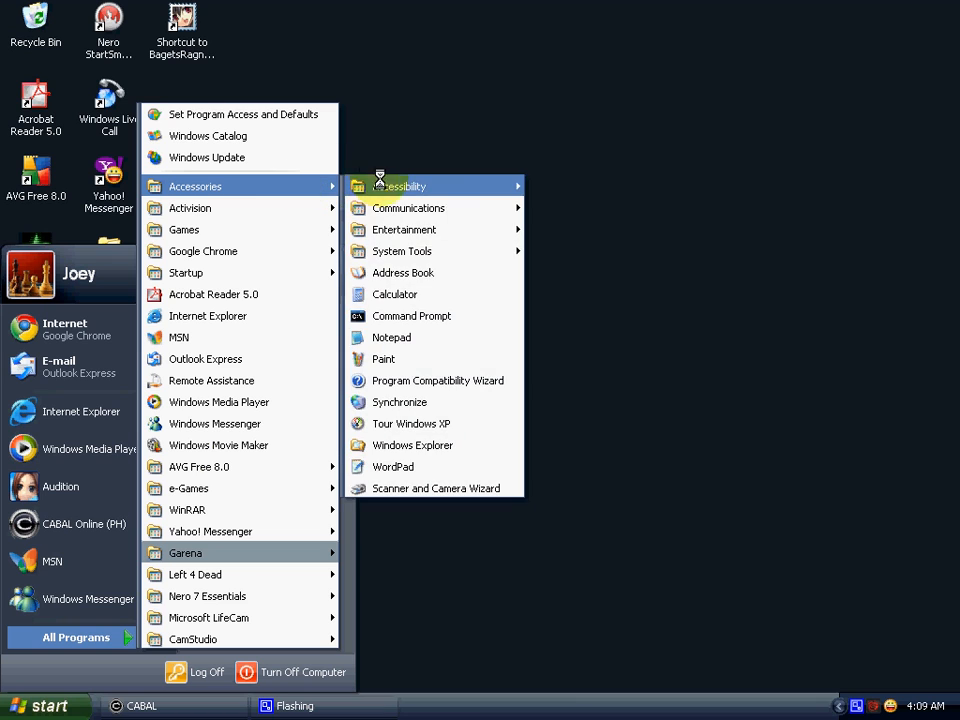
{"action": "left_click", "coordinate": [384, 358]}
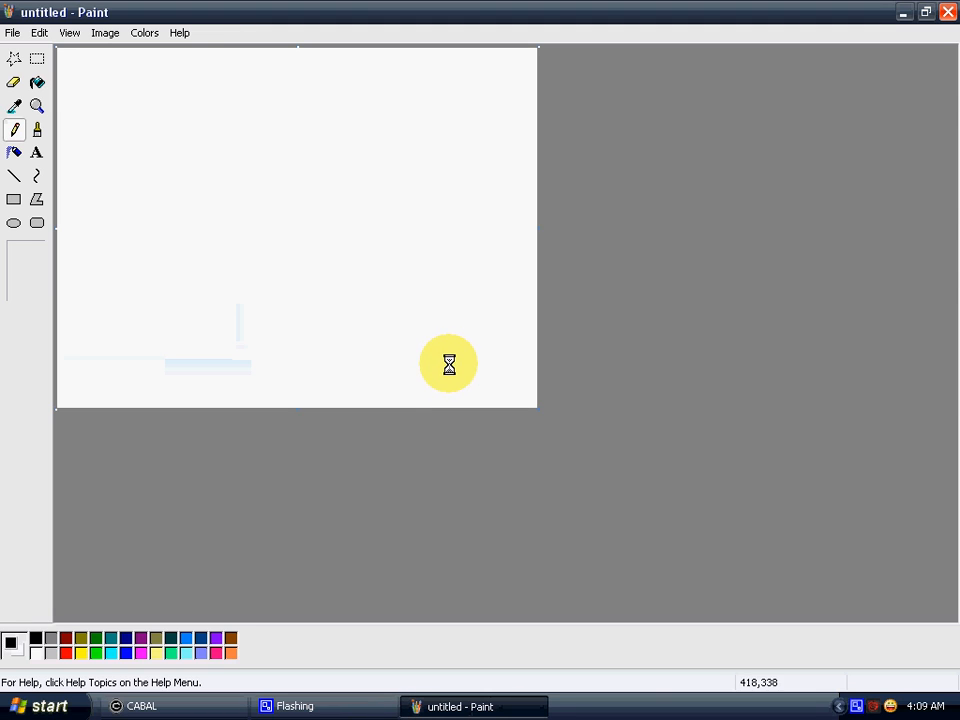
Step: Paste the YouTube homepage screenshot onto the canvas, then close Paint without saving
{"action": "left_click", "coordinate": [40, 32]}
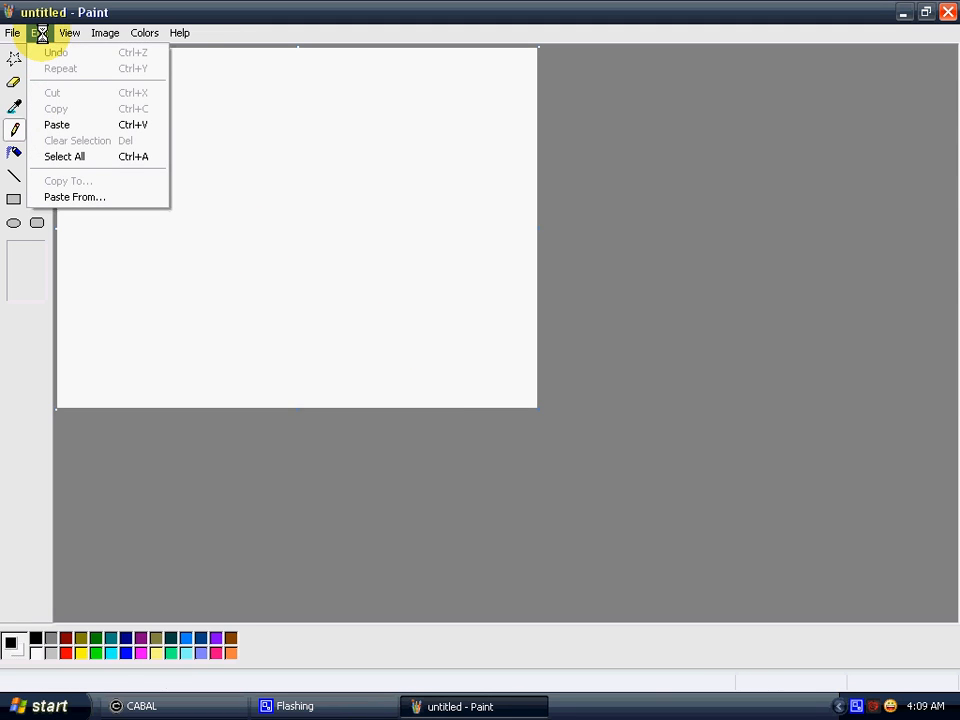
{"action": "mouse_move", "coordinate": [56, 124]}
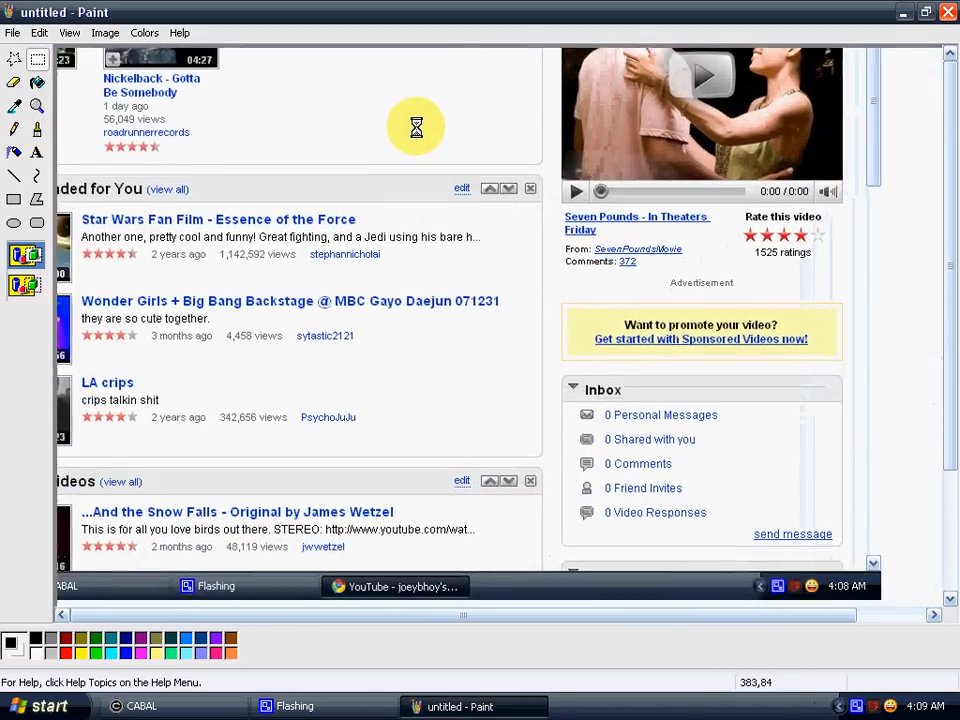
{"action": "scroll", "scroll_direction": "up", "scroll_amount": 3}
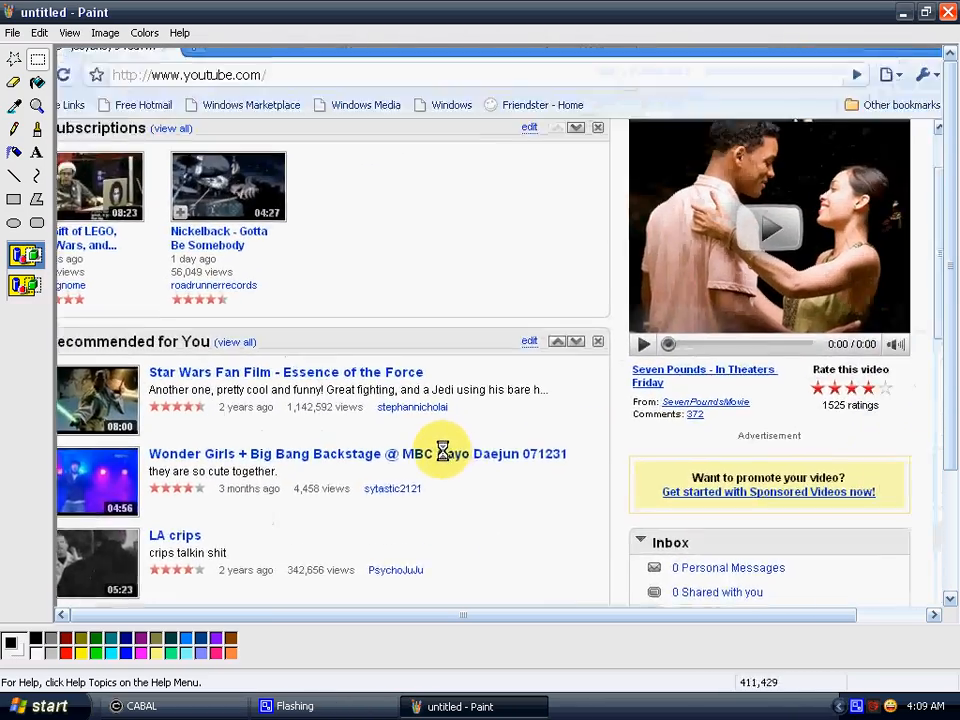
{"action": "scroll", "scroll_direction": "up", "scroll_amount": 3}
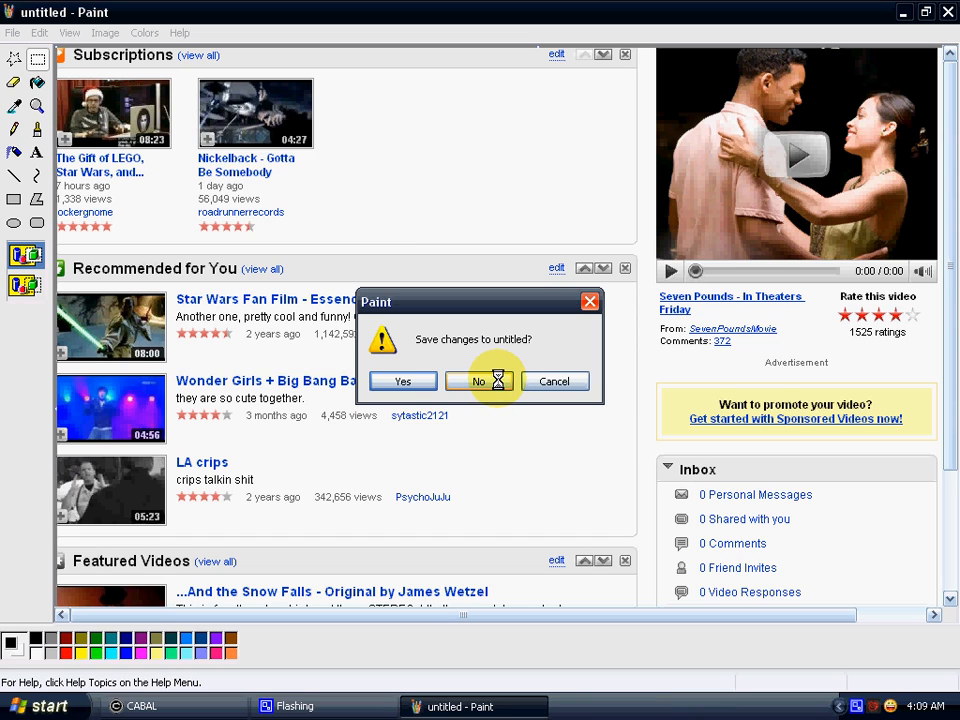
{"action": "left_click", "coordinate": [478, 380]}
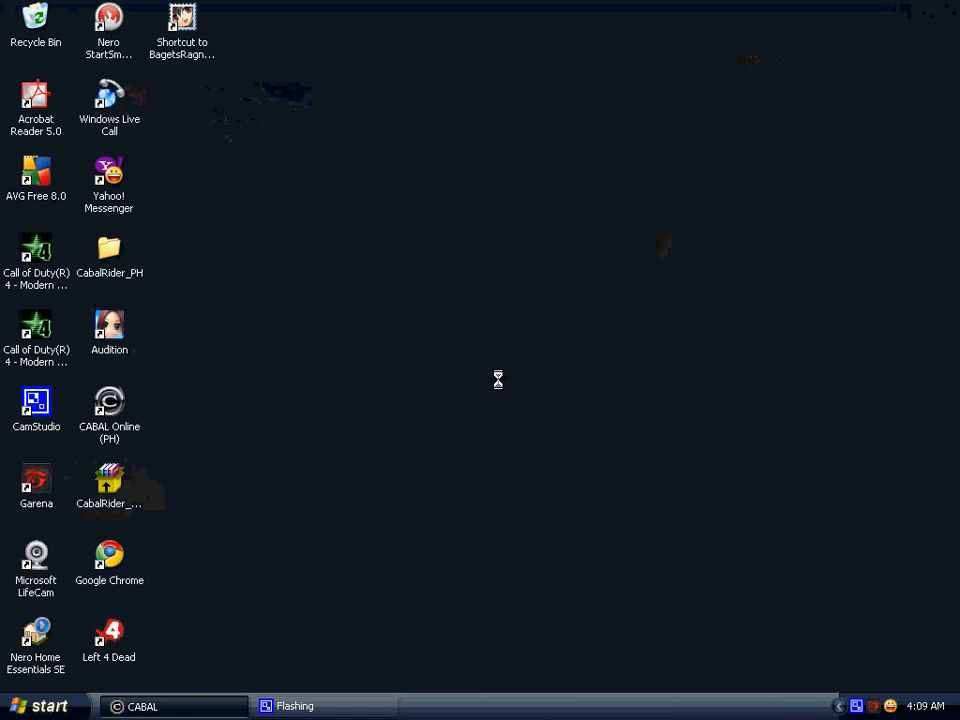